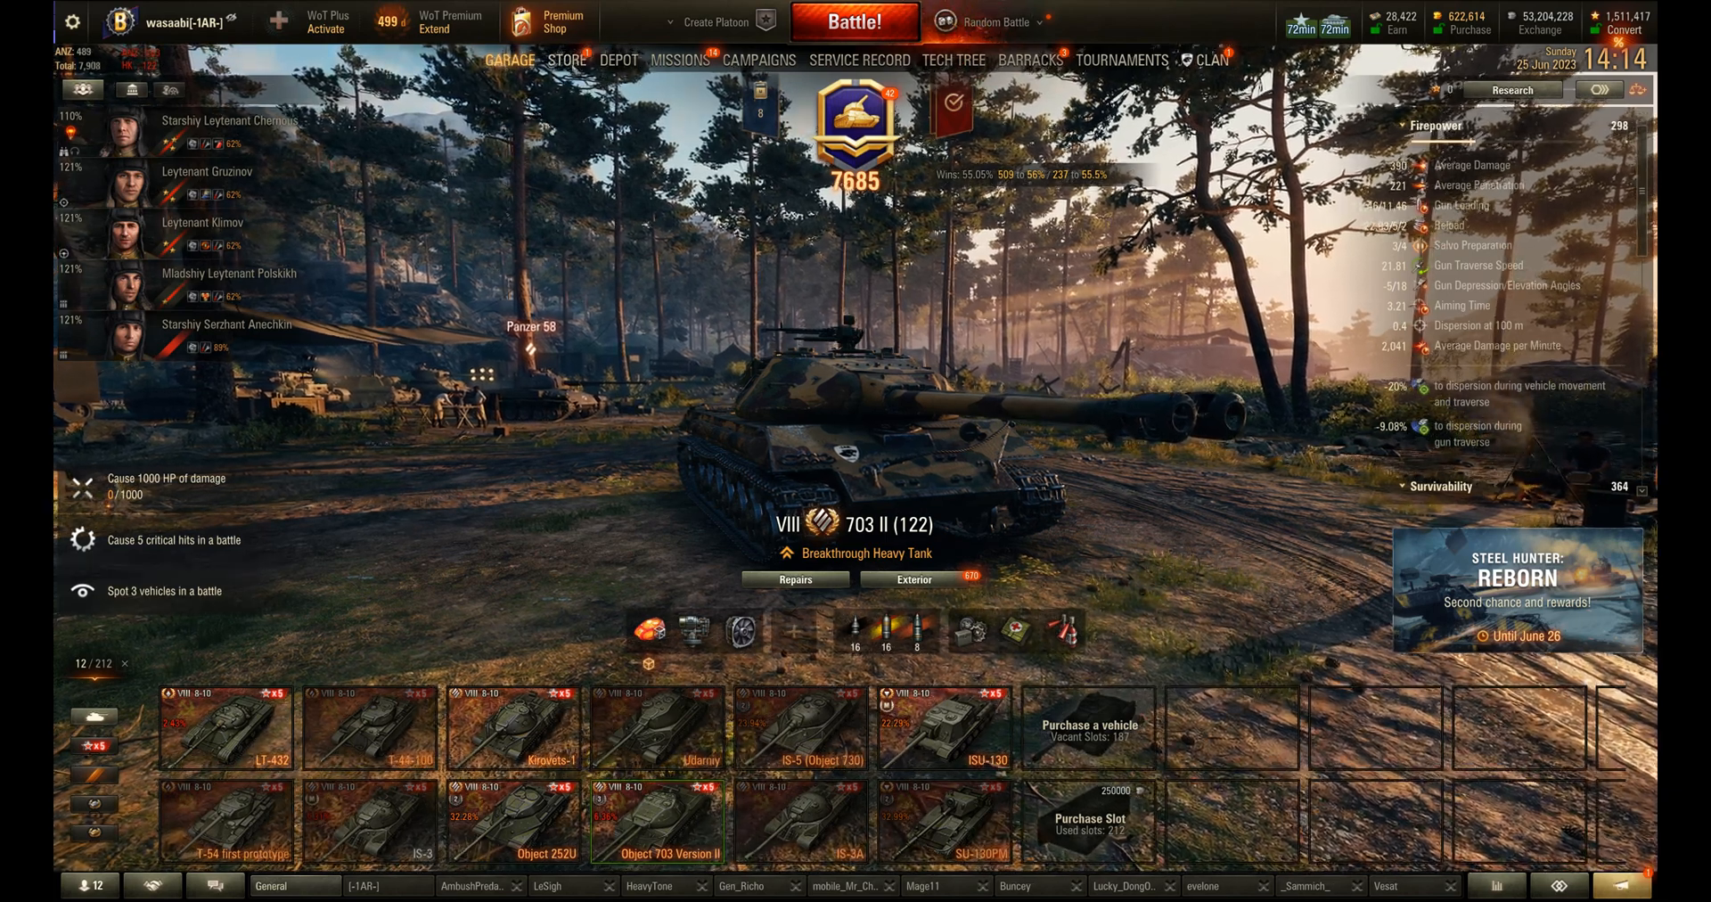
# Exit World of Tanks from the game menu back to the desktop
pyautogui.click(564, 61)
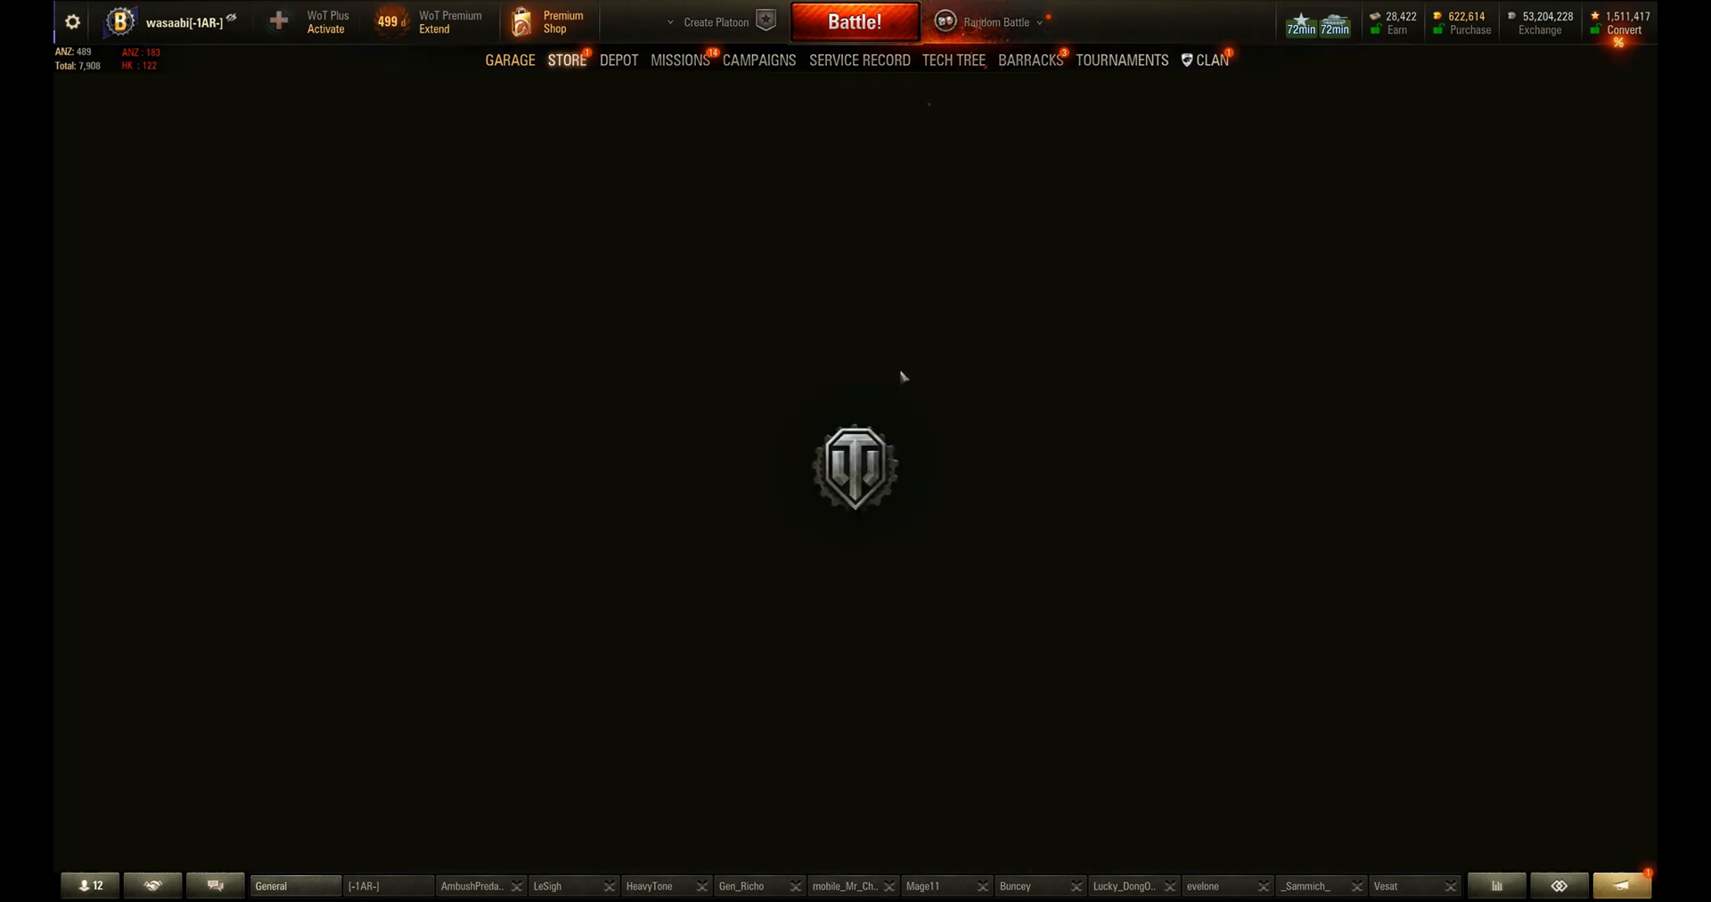
pyautogui.click(567, 60)
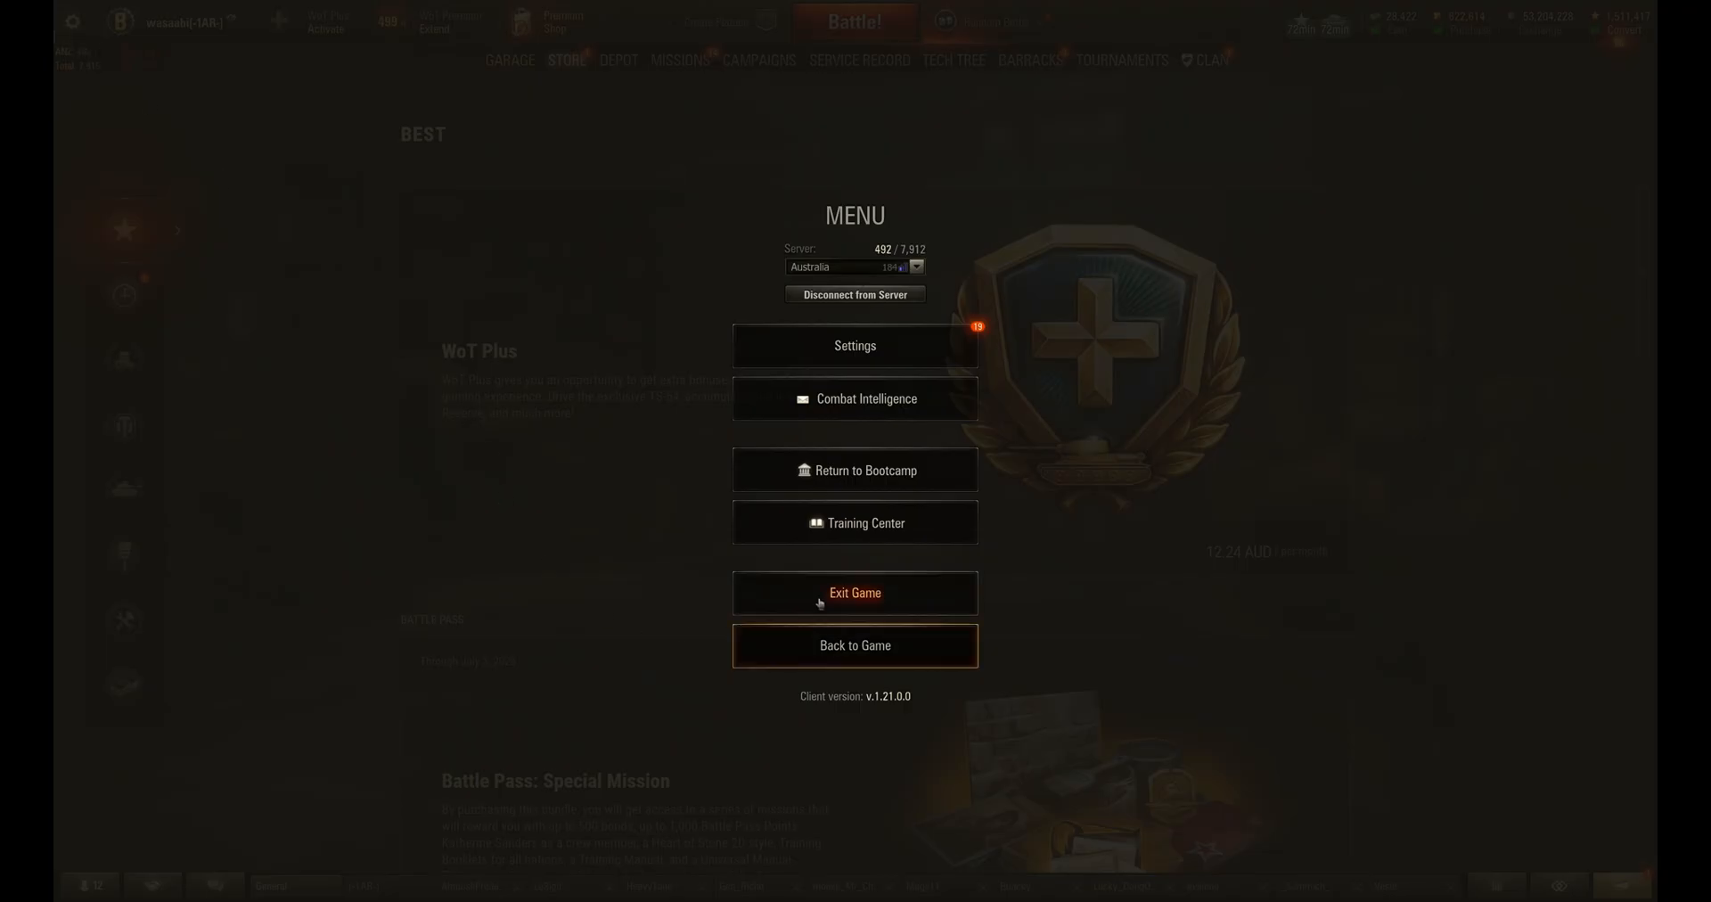
pyautogui.click(856, 594)
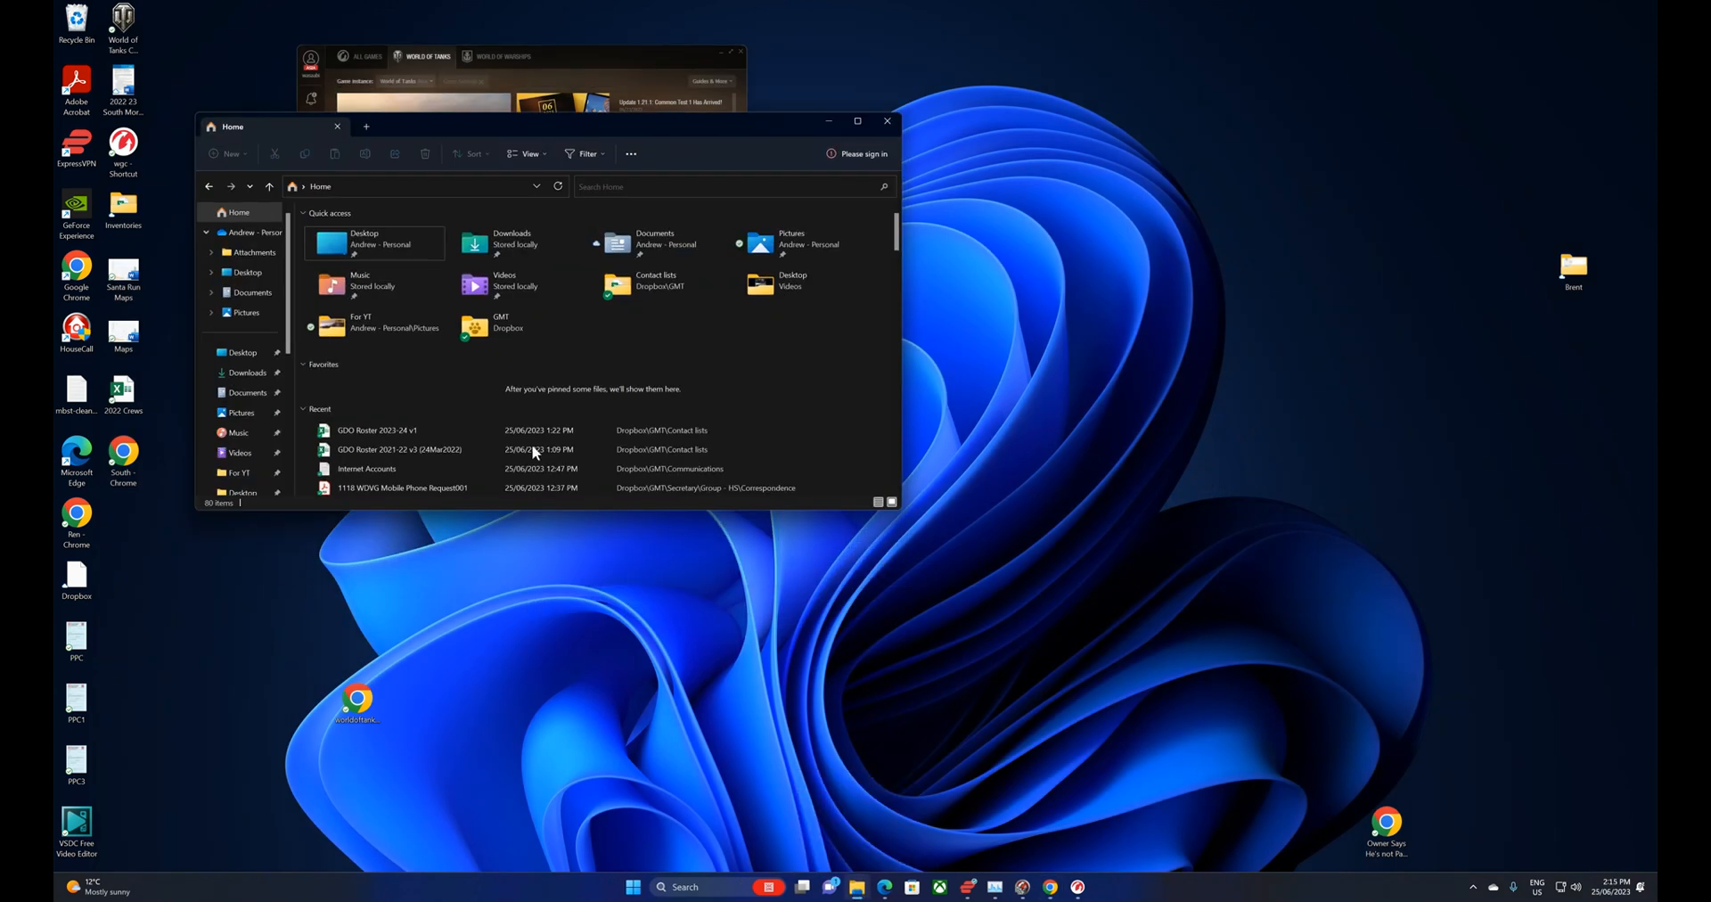
pyautogui.moveTo(421, 383)
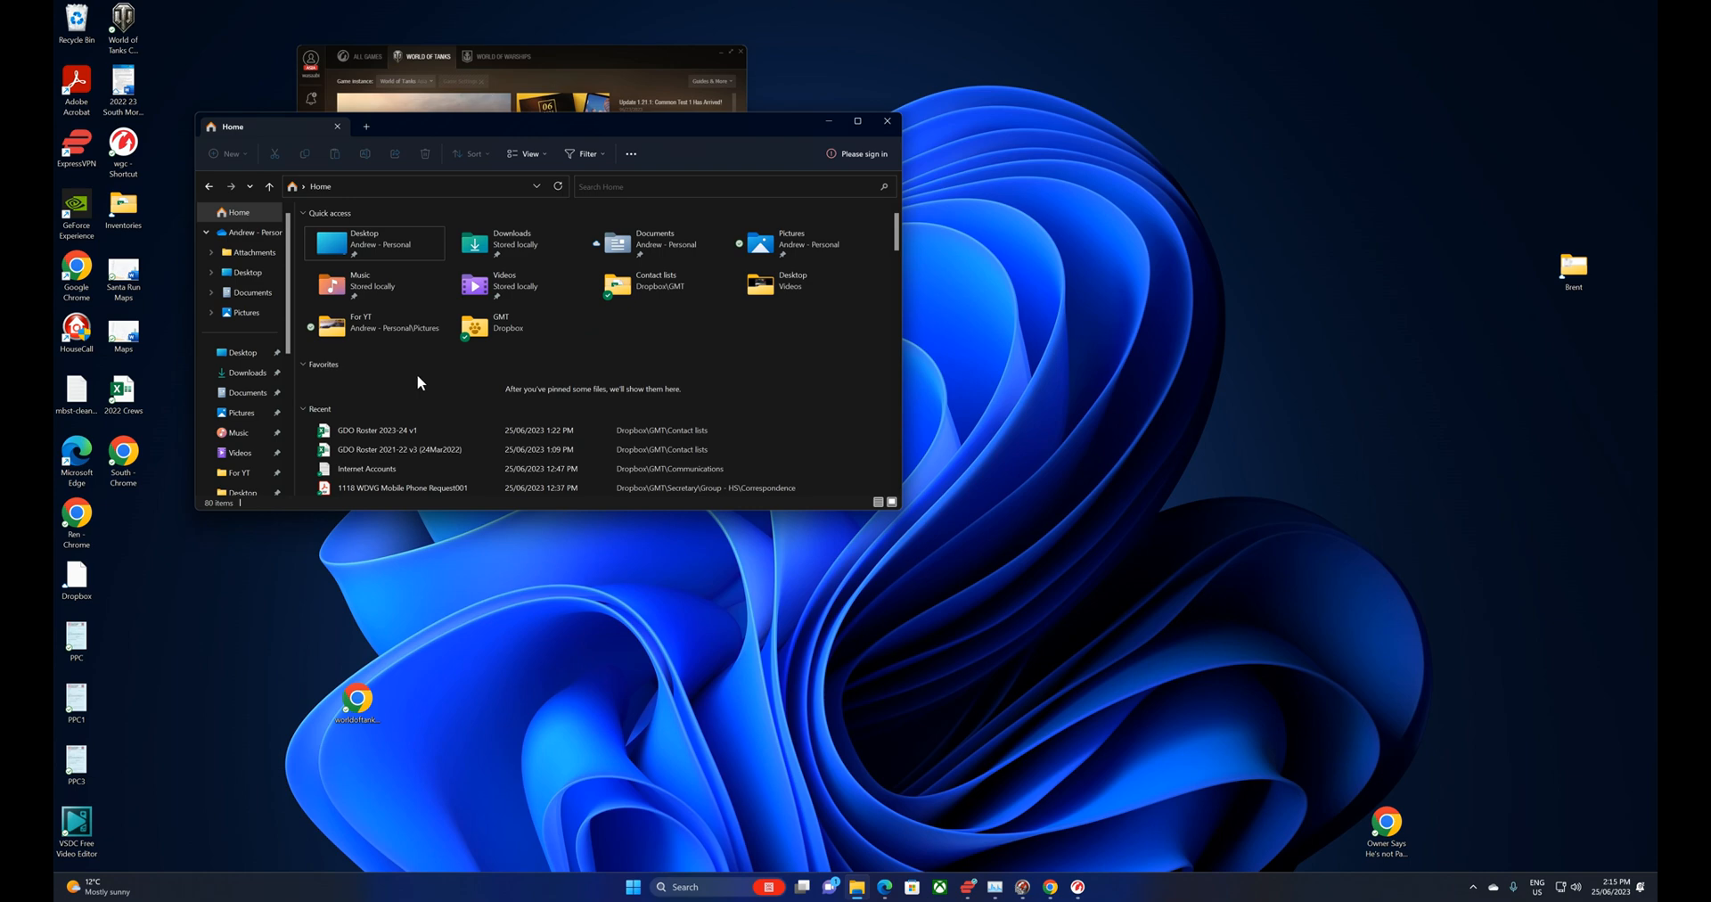
pyautogui.moveTo(346, 358)
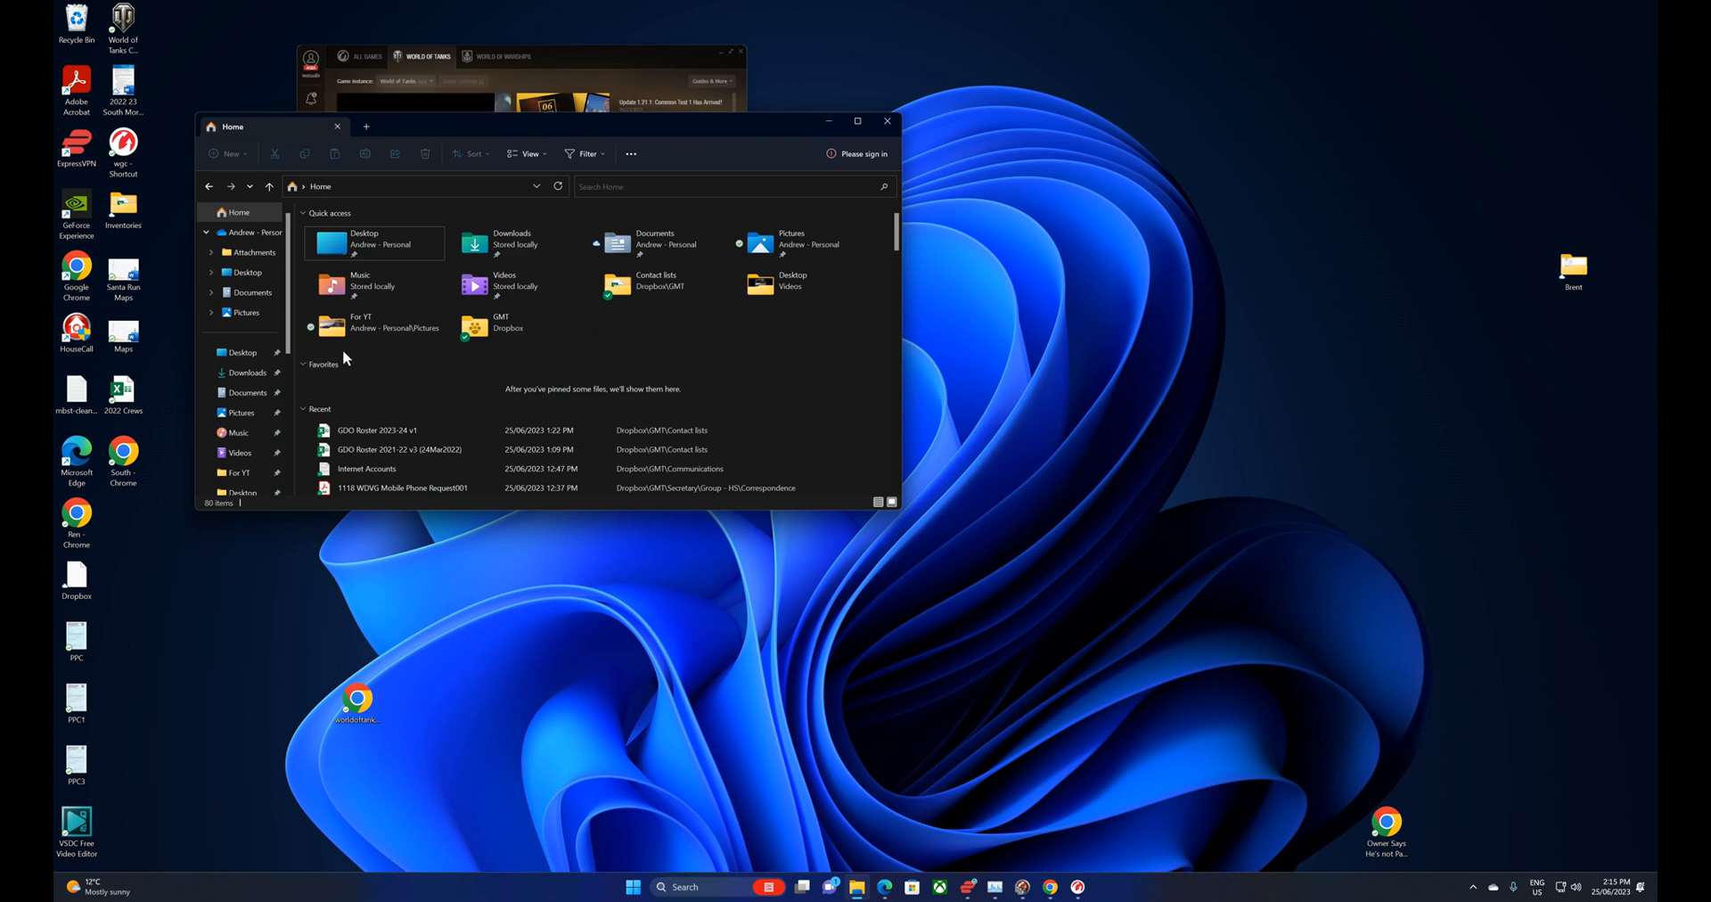
pyautogui.moveTo(728, 145)
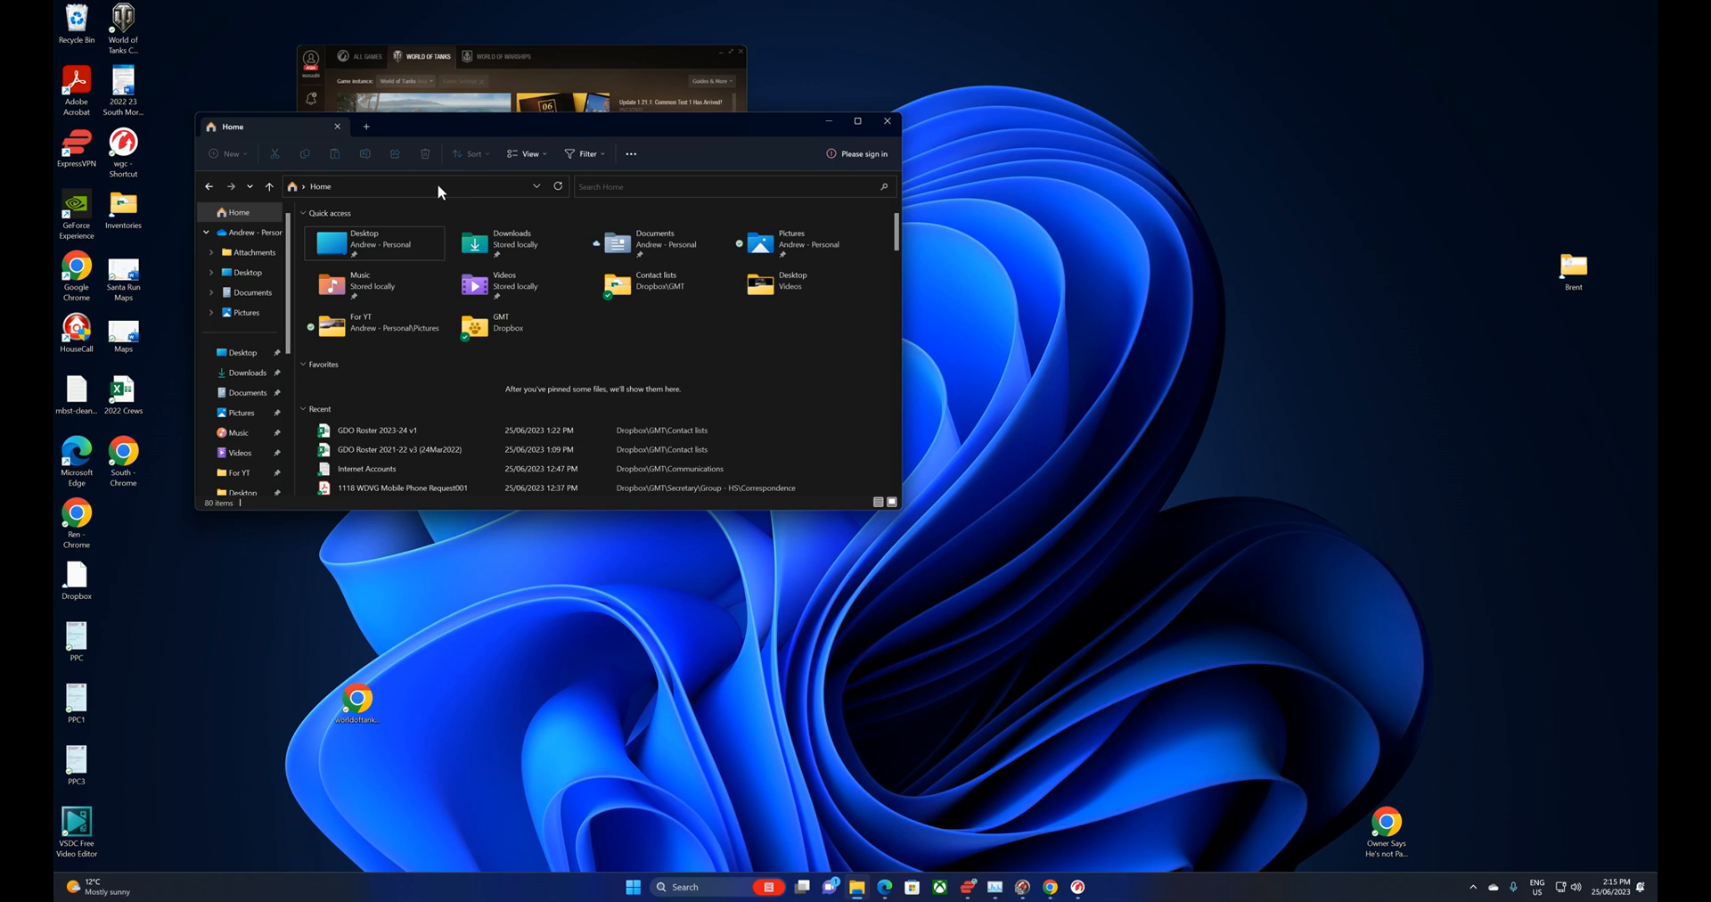
# Enter %APPDATA% in the address bar to reach the Roaming folder
pyautogui.click(414, 187)
pyautogui.write('%APPDATA')
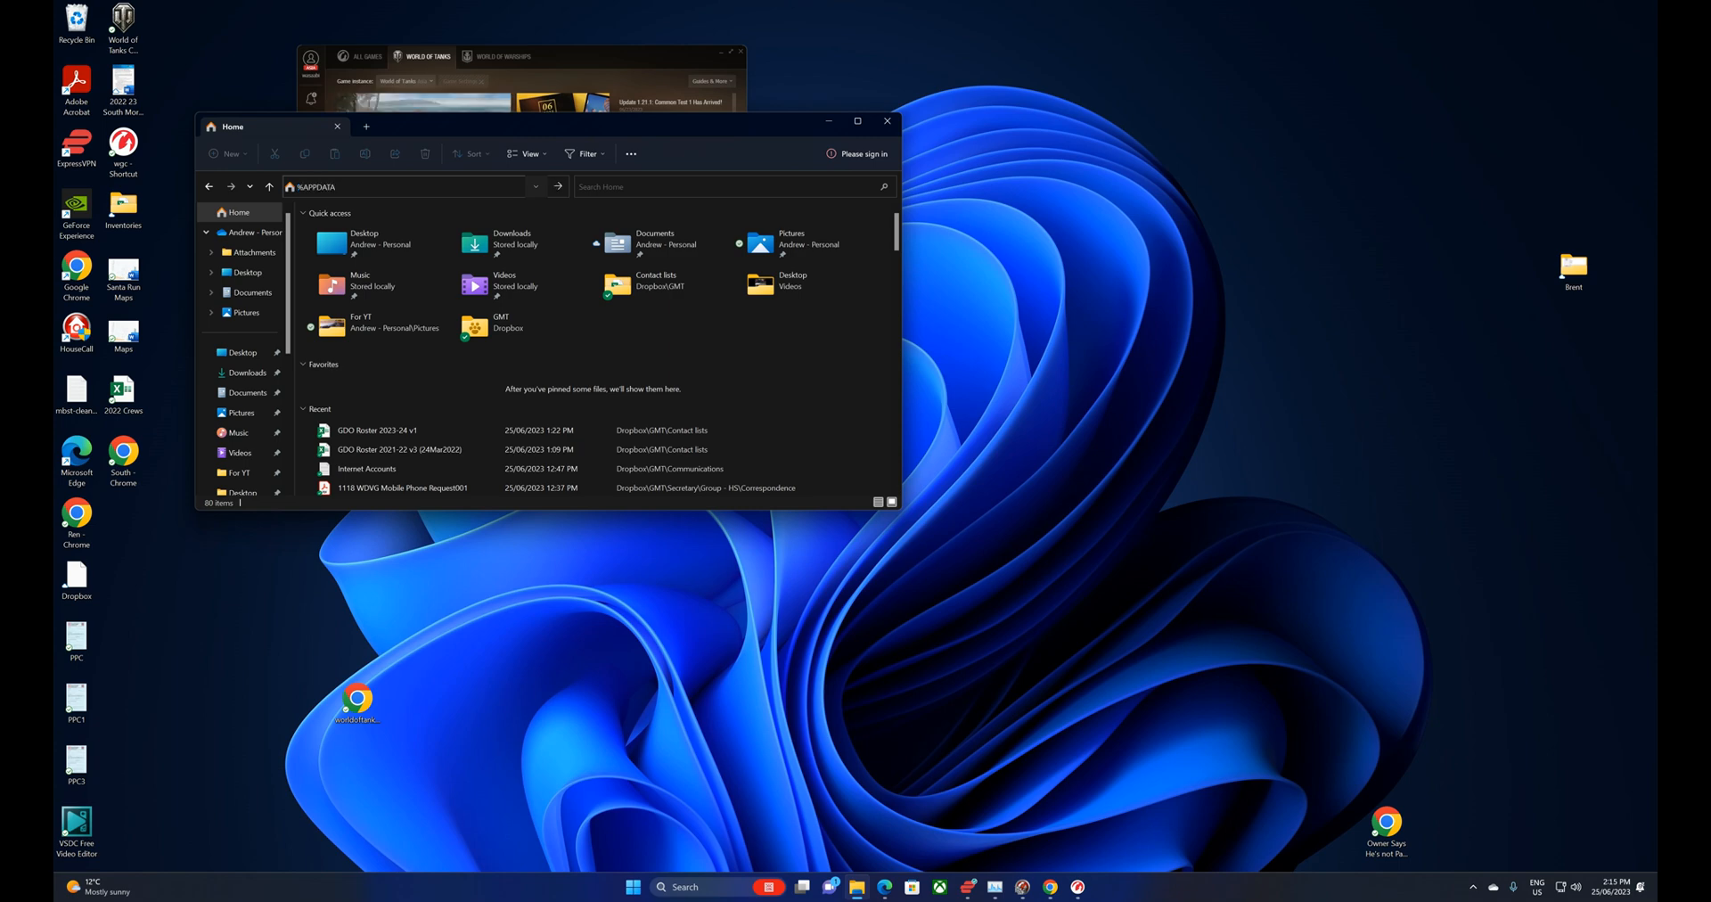
pyautogui.write('%')
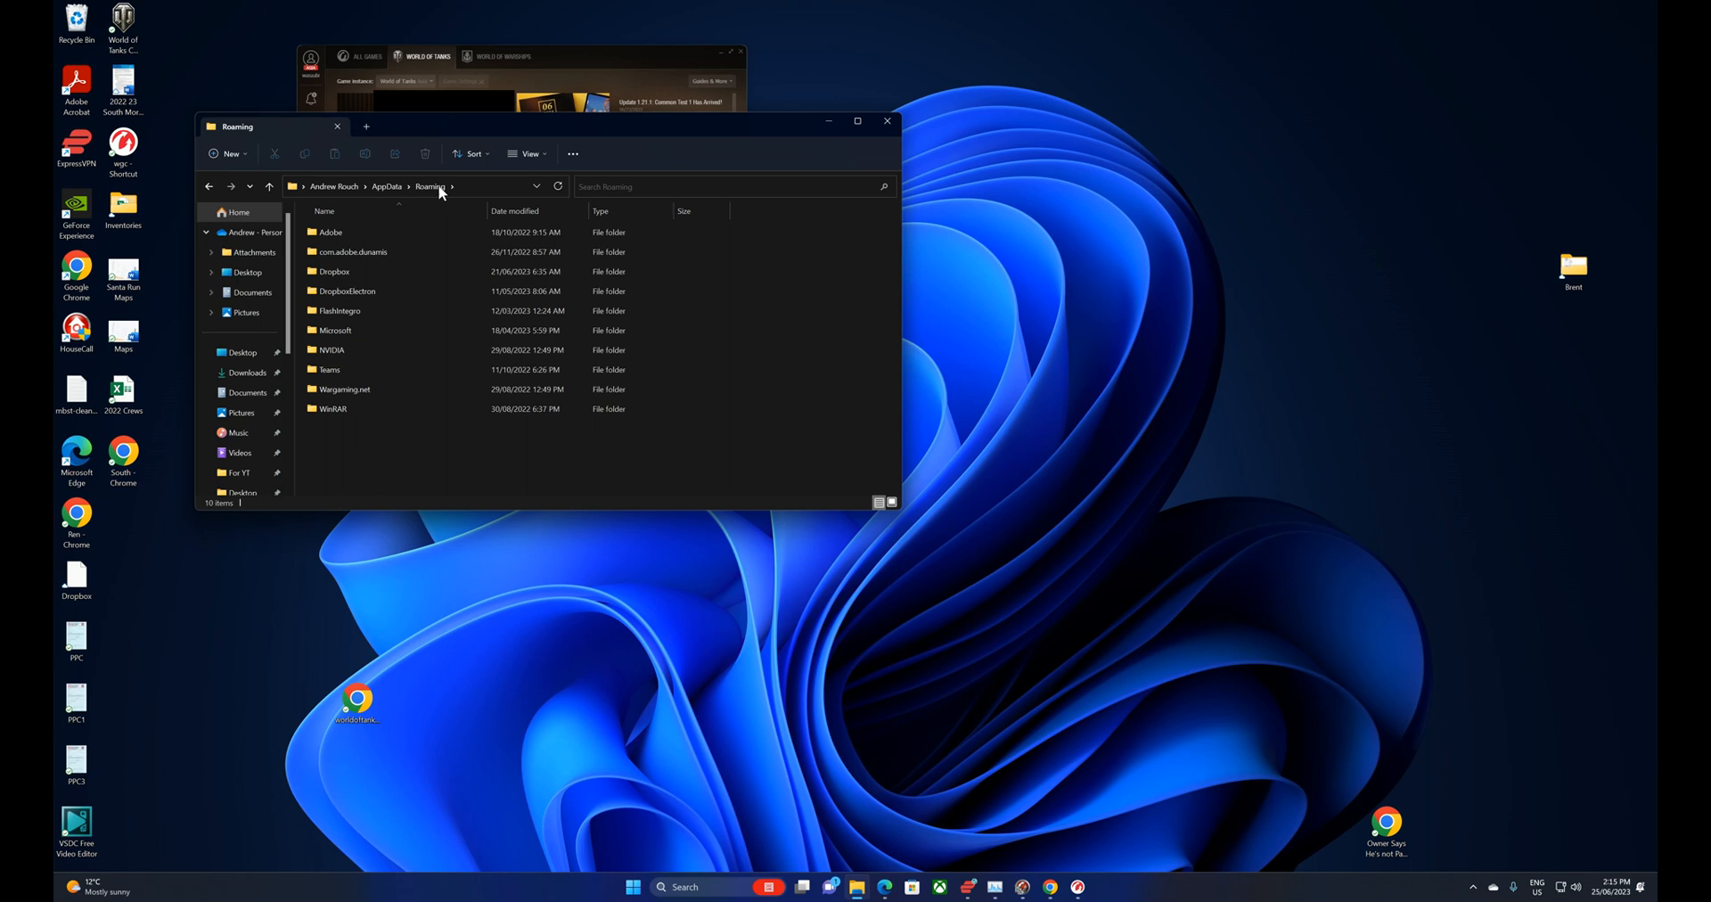
# Open the Wargaming.net folder inside AppData Roaming
pyautogui.click(346, 291)
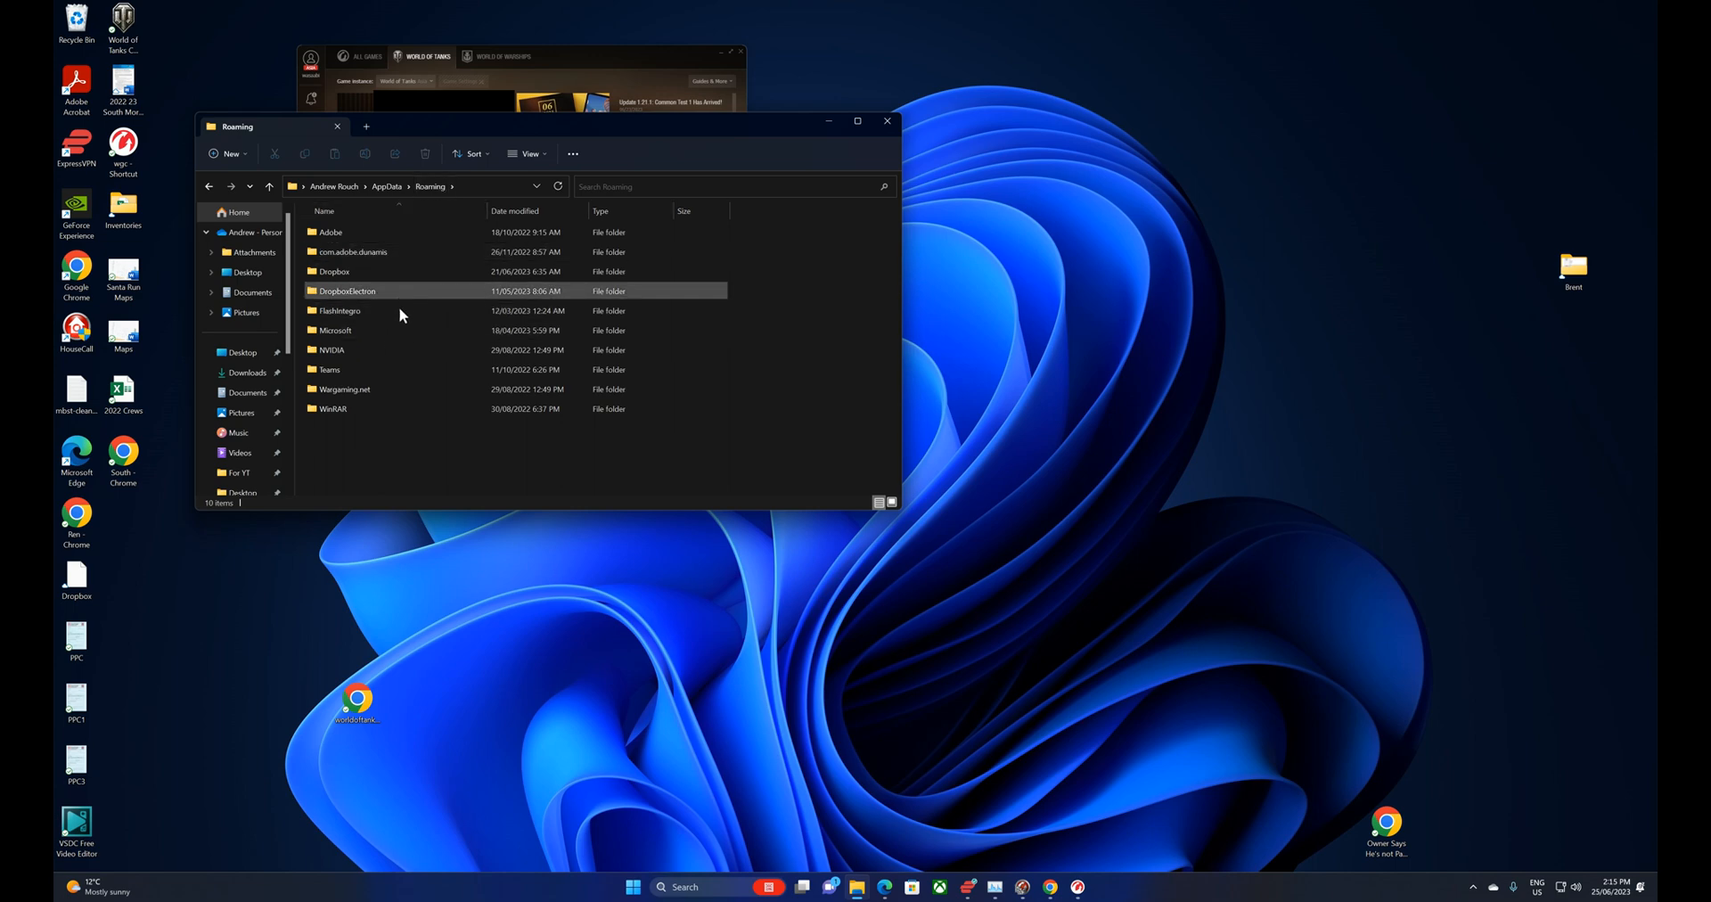
pyautogui.click(341, 310)
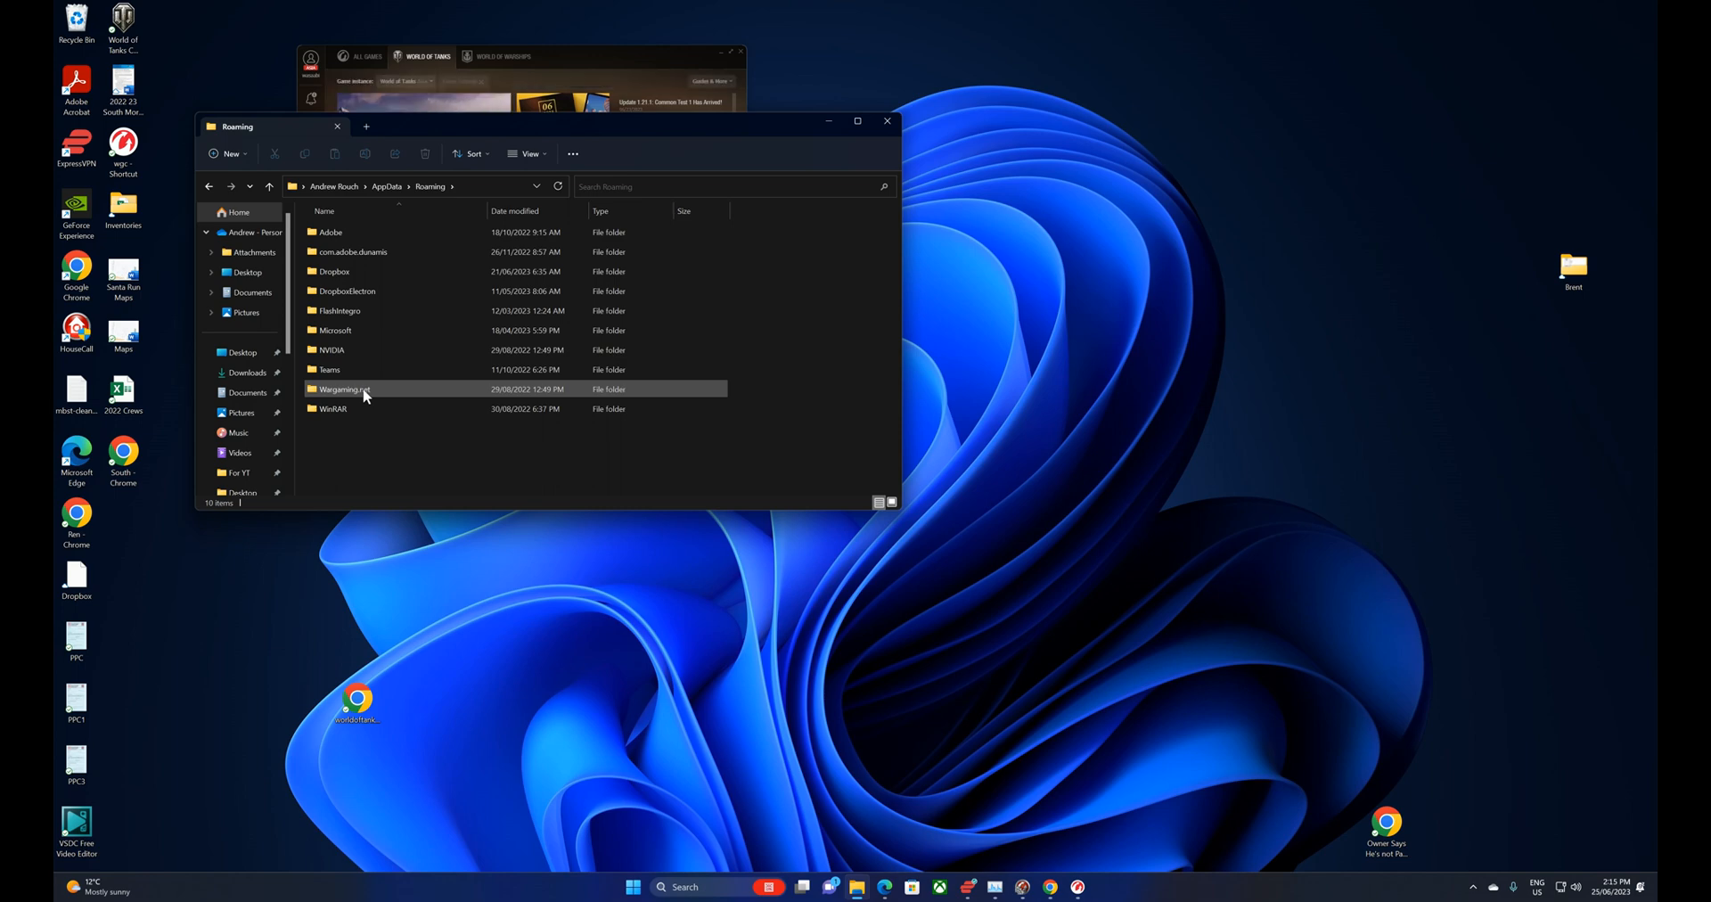
pyautogui.doubleClick(343, 388)
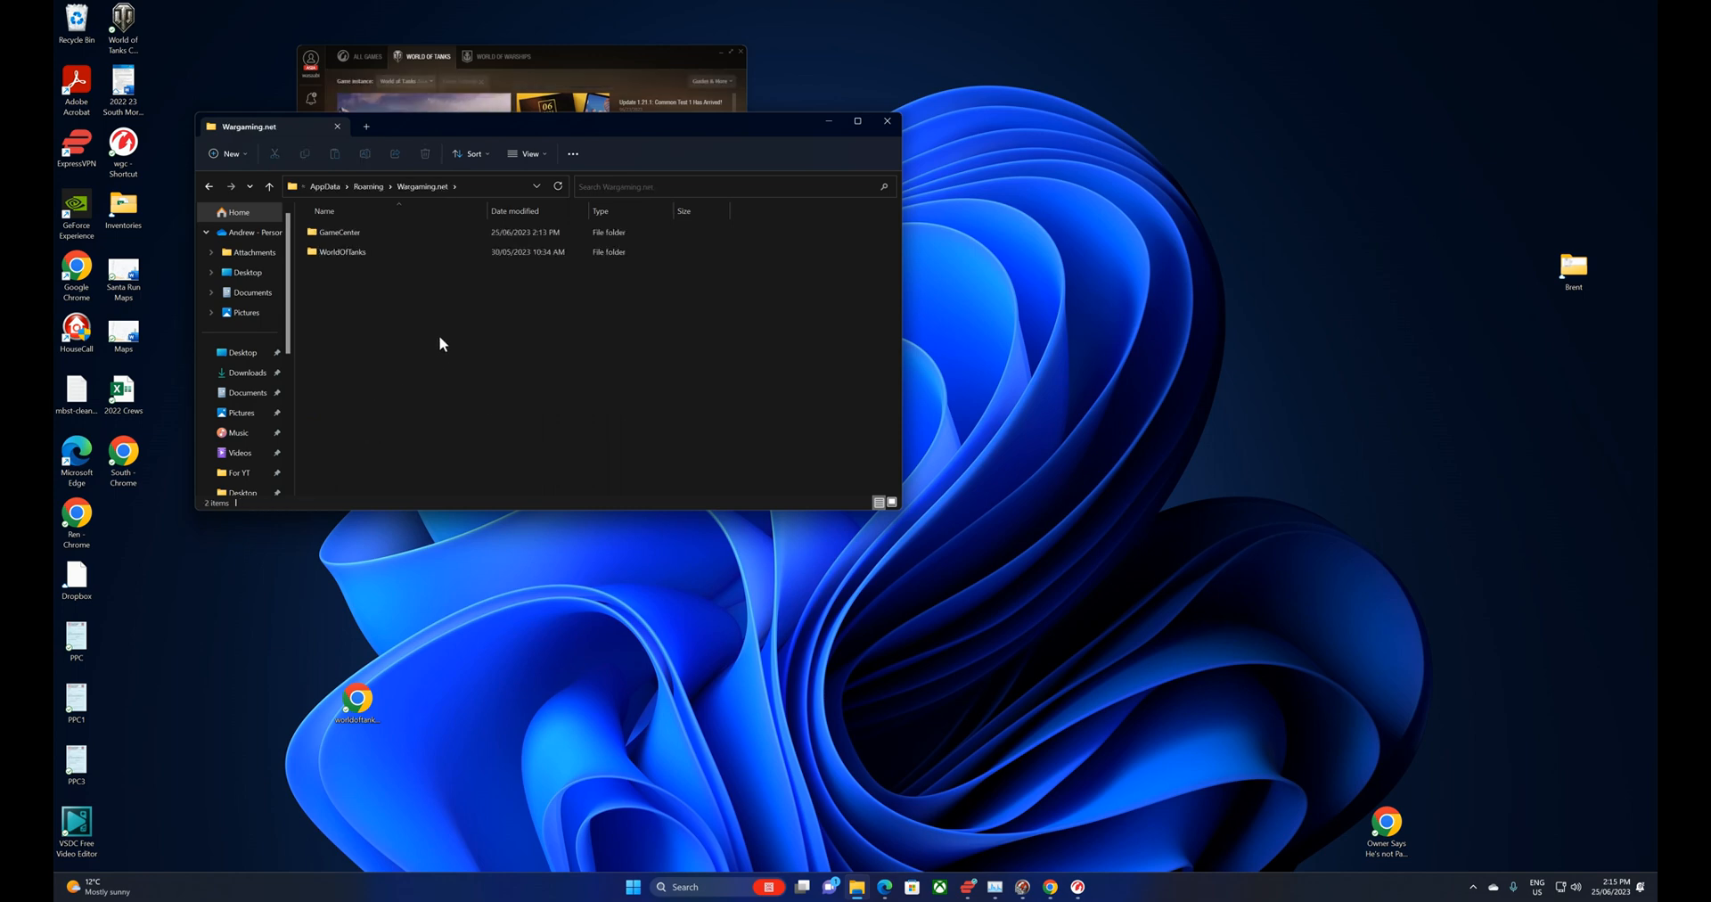
pyautogui.moveTo(394, 273)
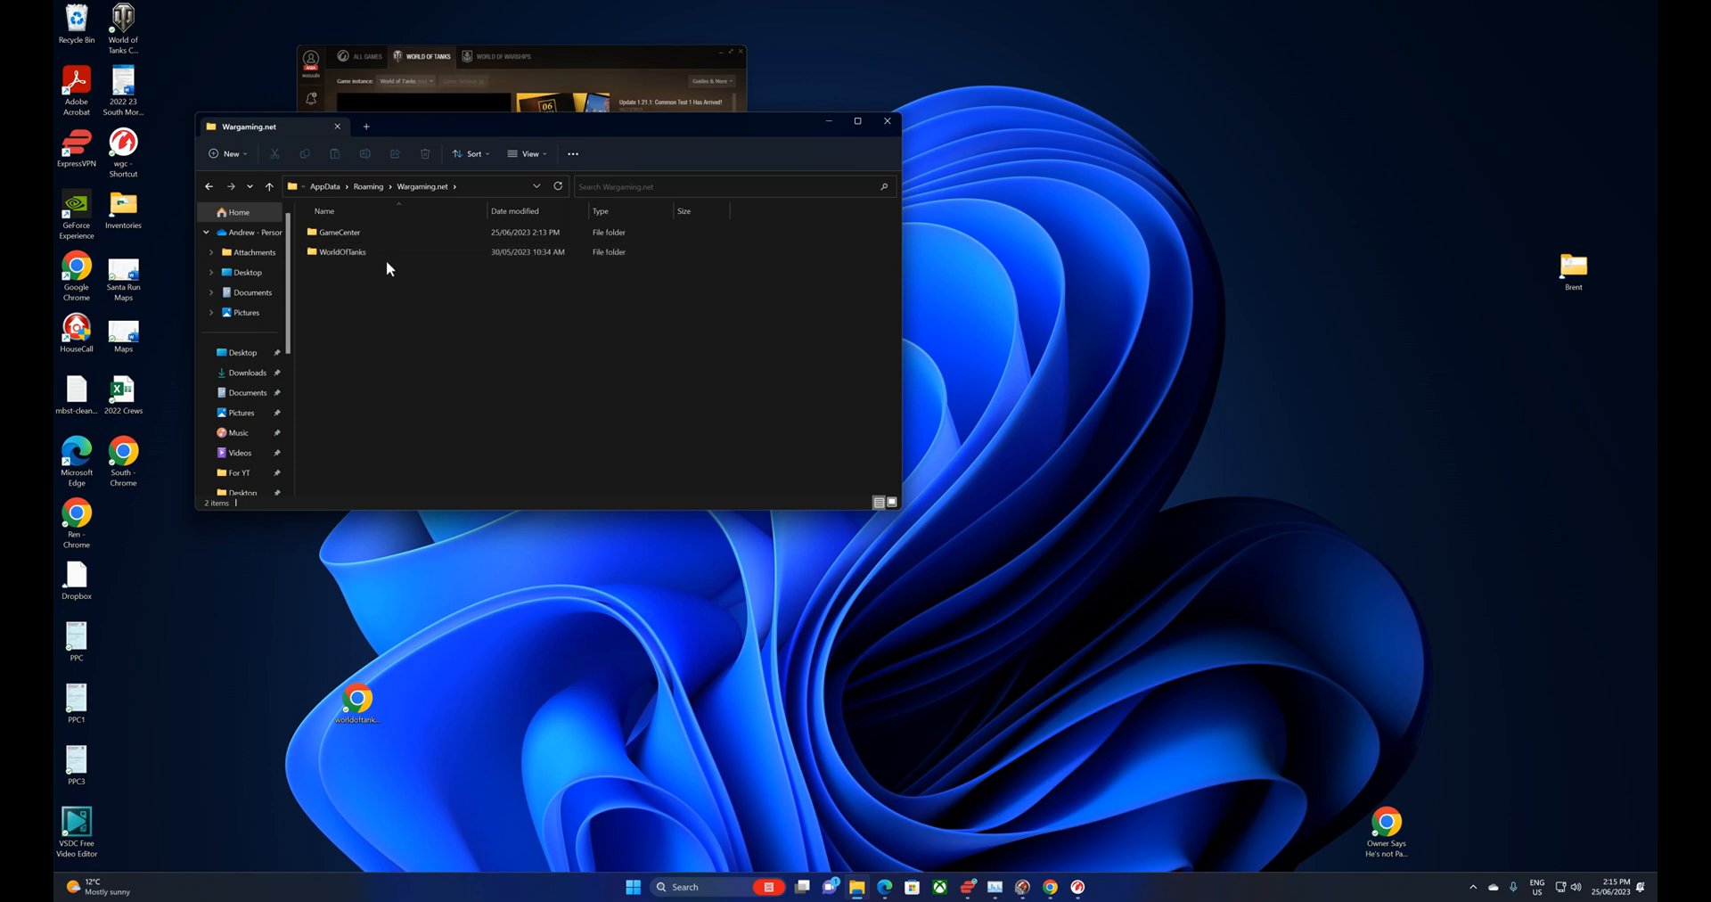
# Open the WorldOfTanks folder and look through its cache folders and files
pyautogui.click(344, 253)
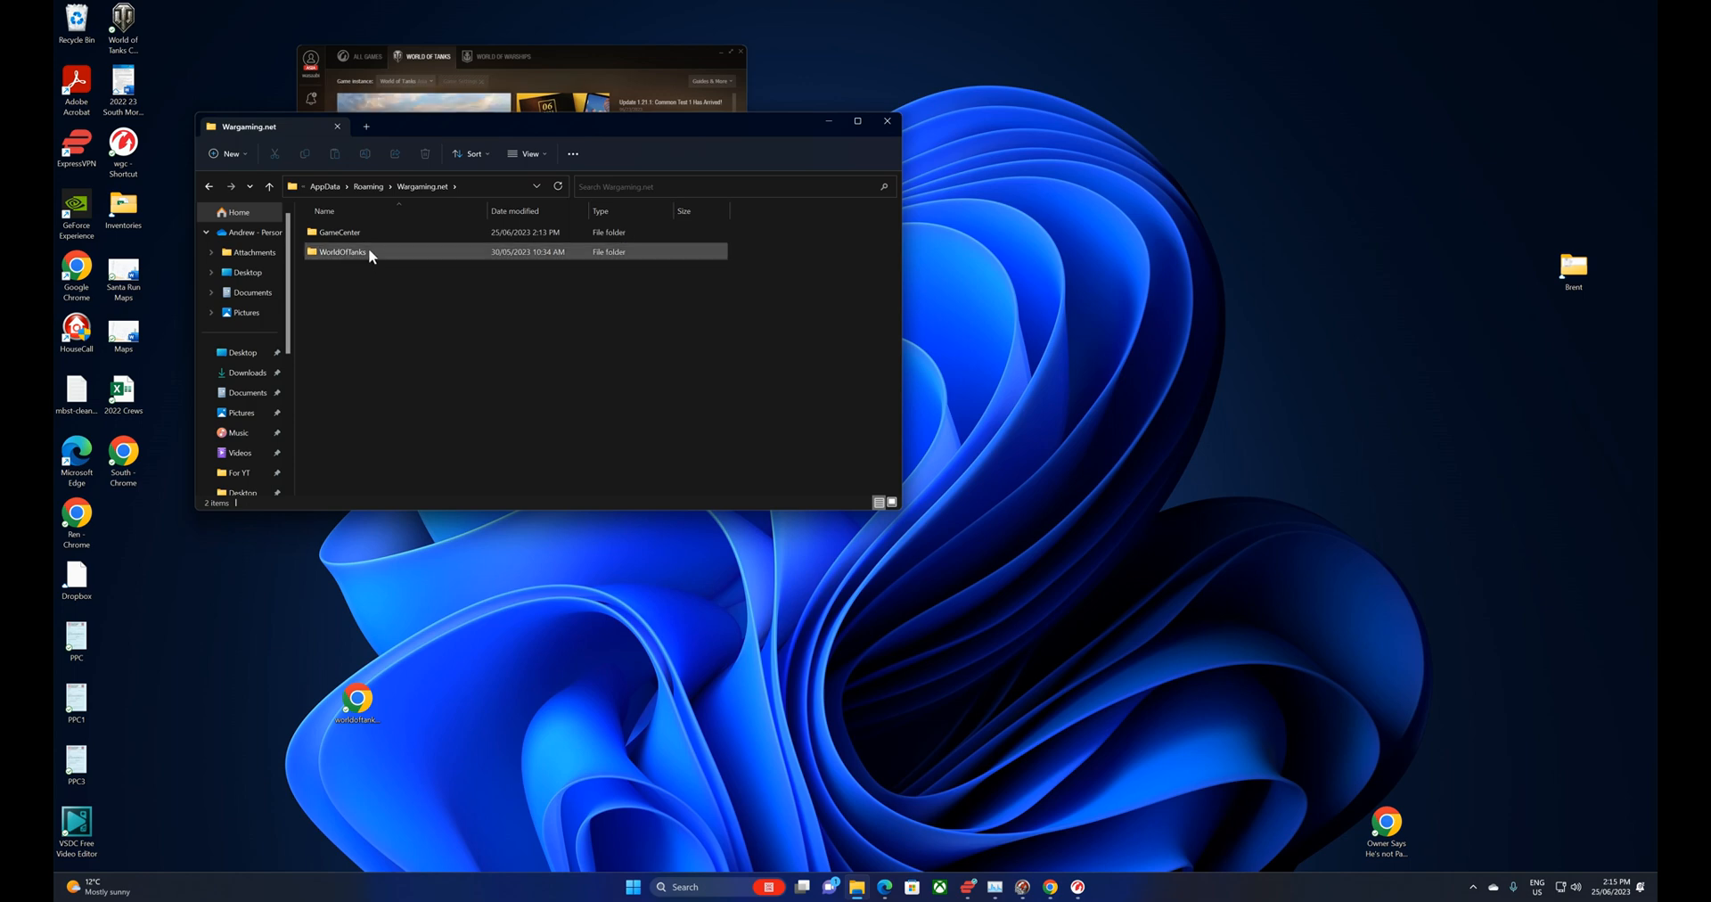
pyautogui.doubleClick(338, 251)
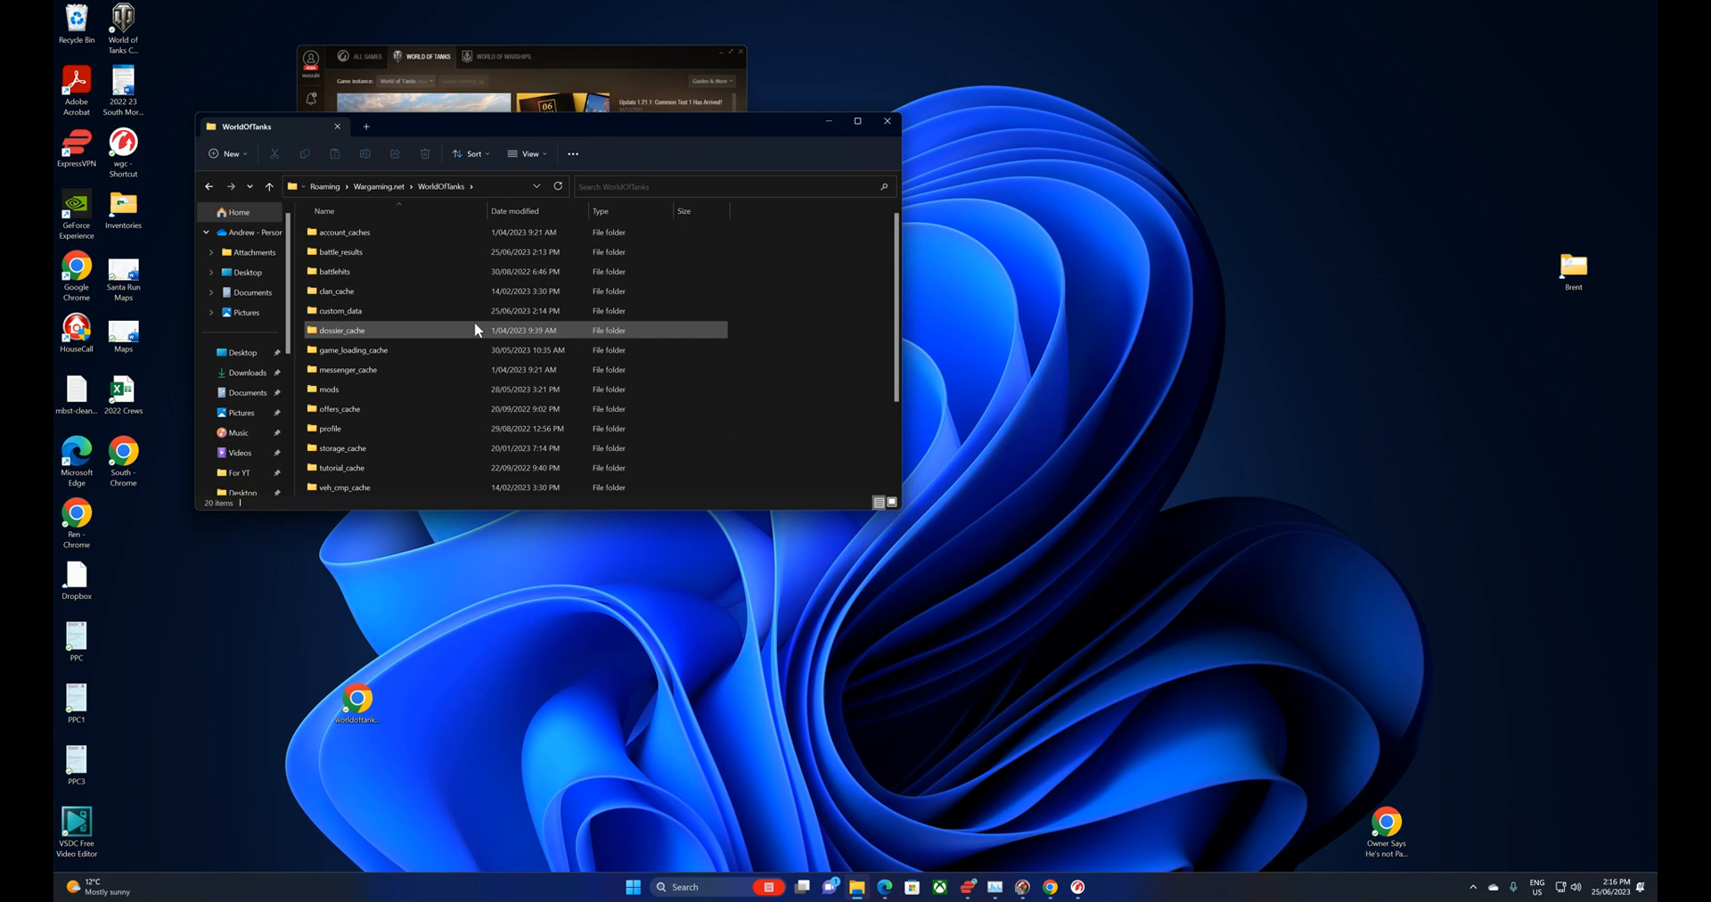
pyautogui.moveTo(410, 320)
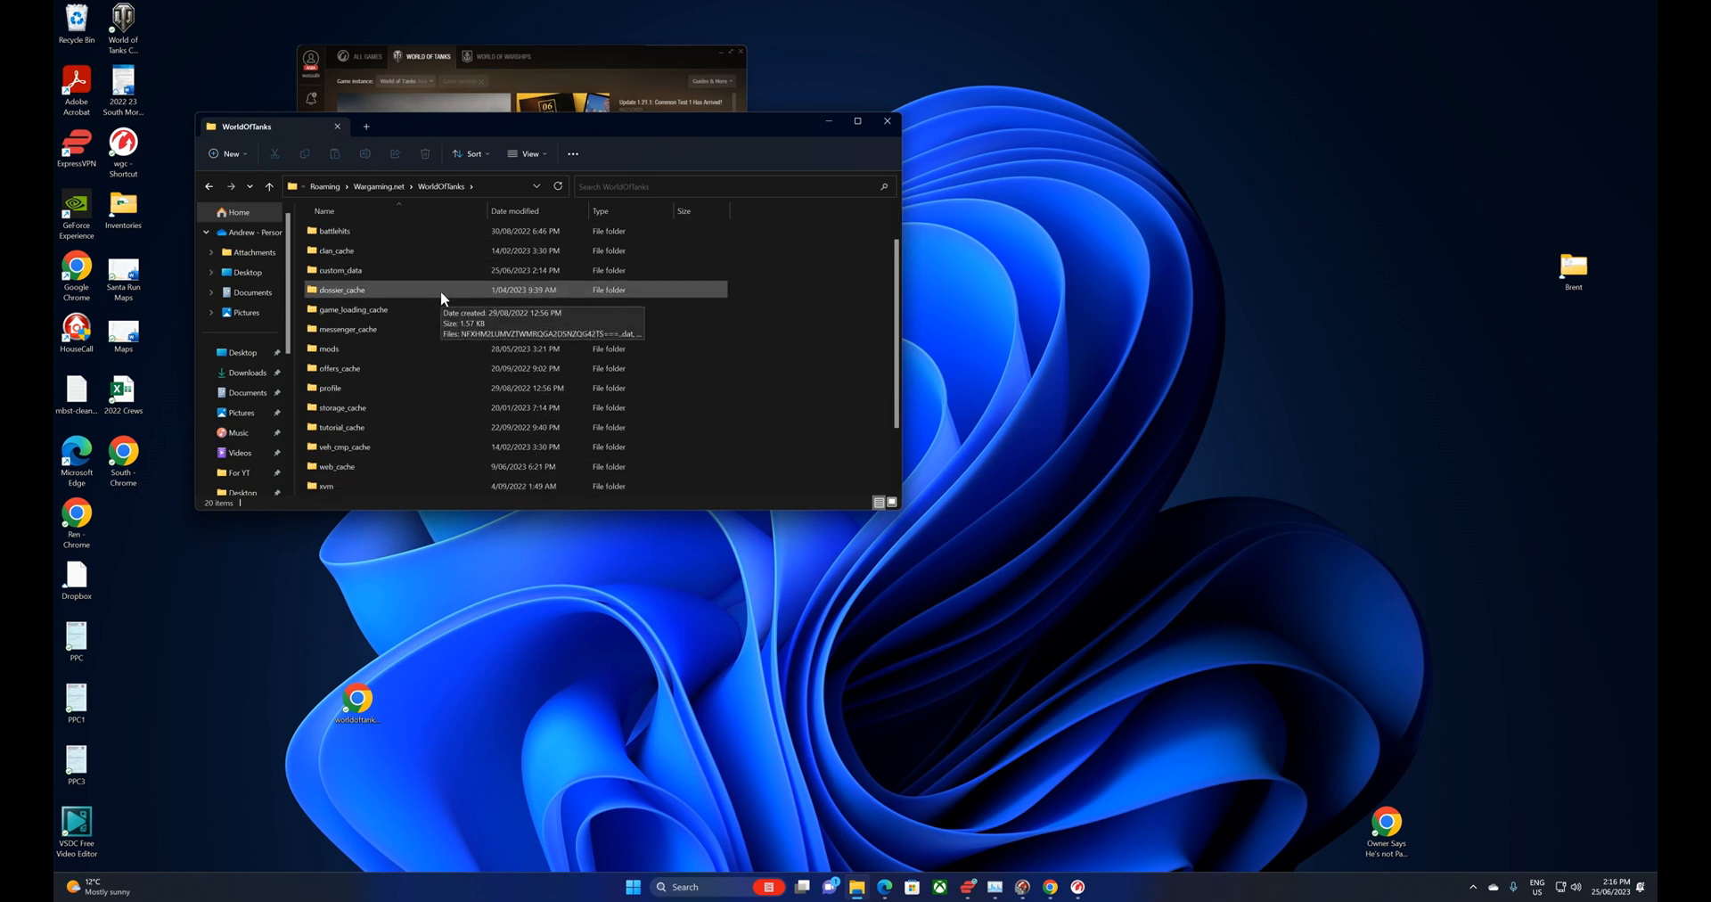
pyautogui.scroll(-3)
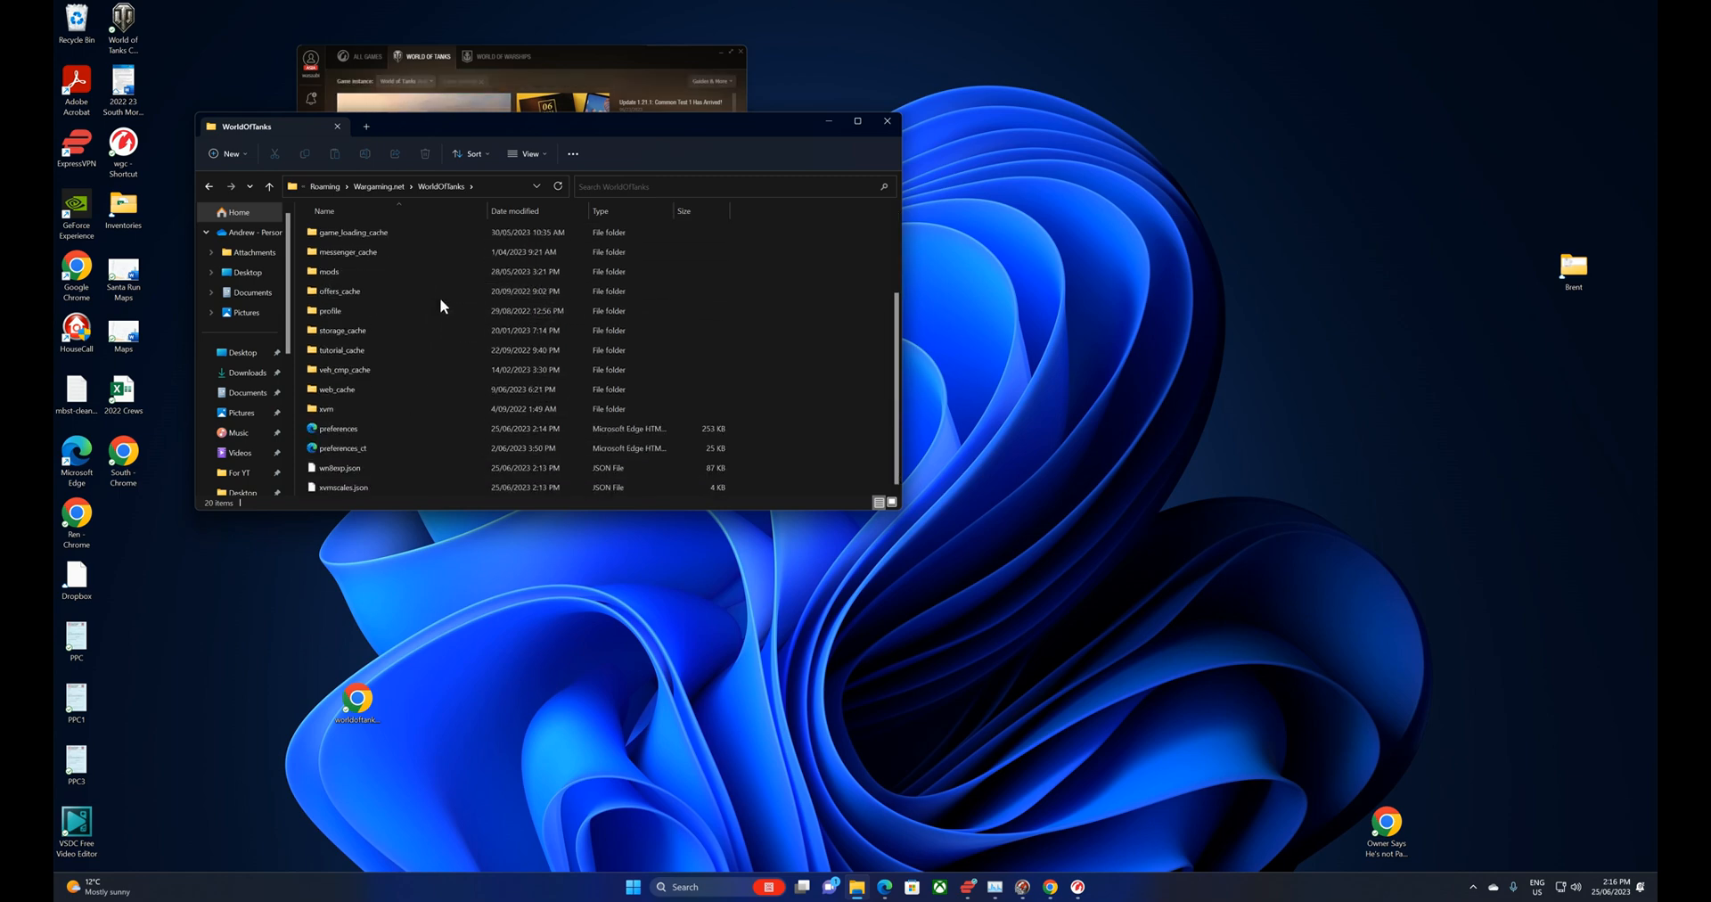
# Delete the cache folders from xvm to account_caches, skipping the in-use profile folder
pyautogui.click(339, 290)
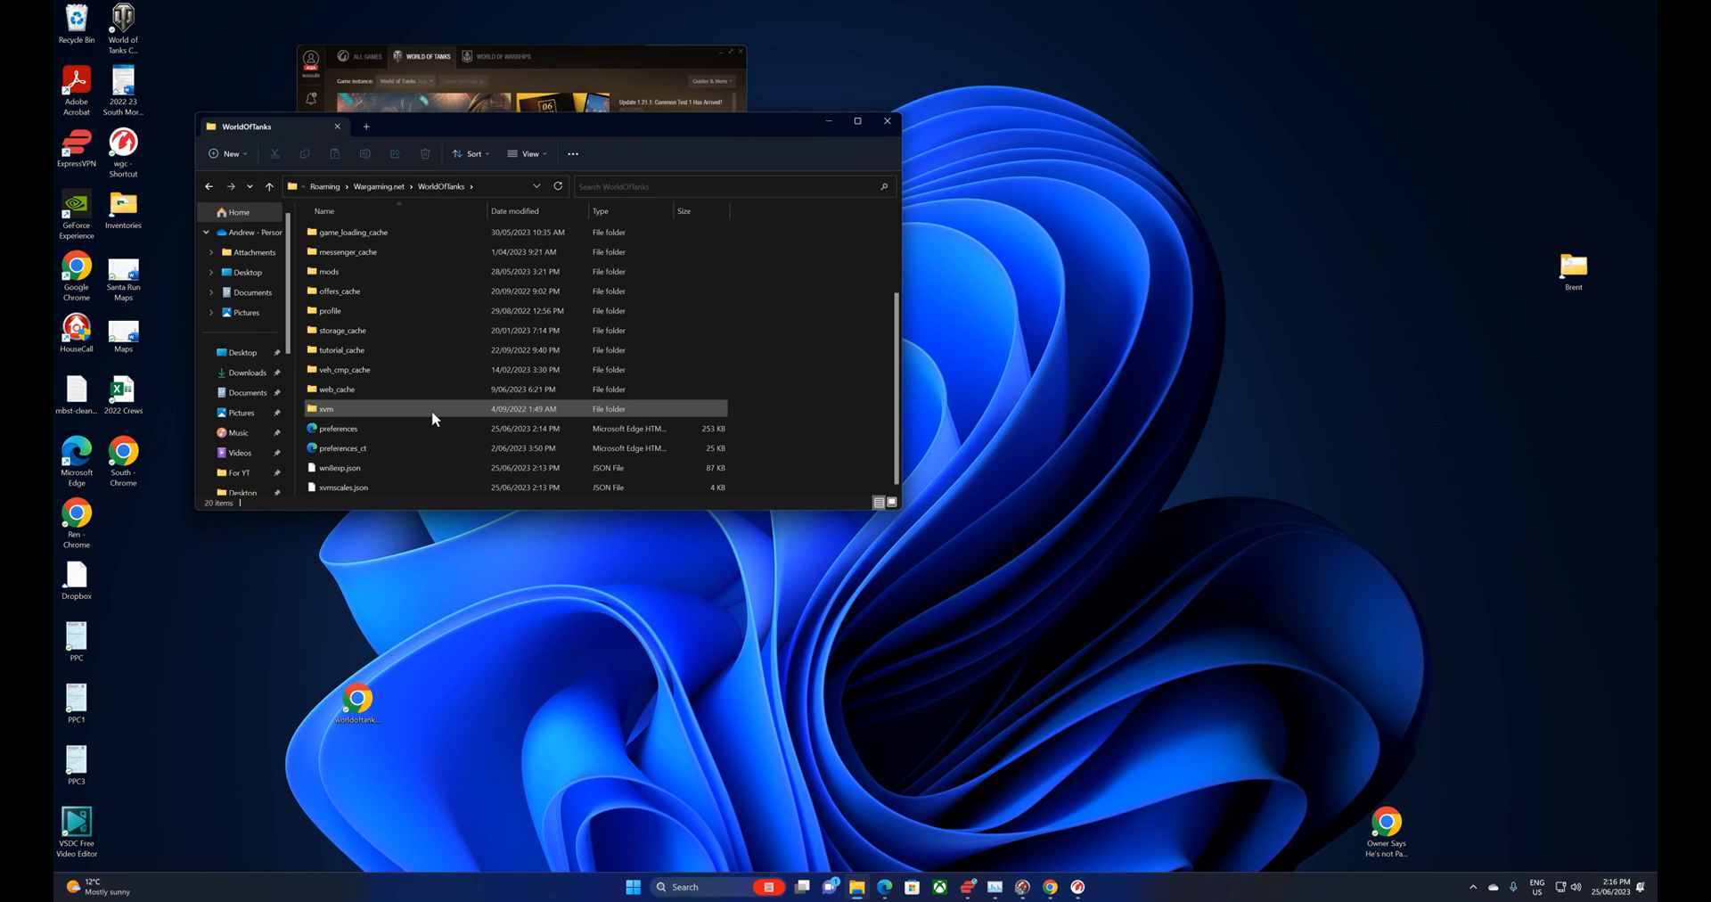
pyautogui.moveTo(421, 453)
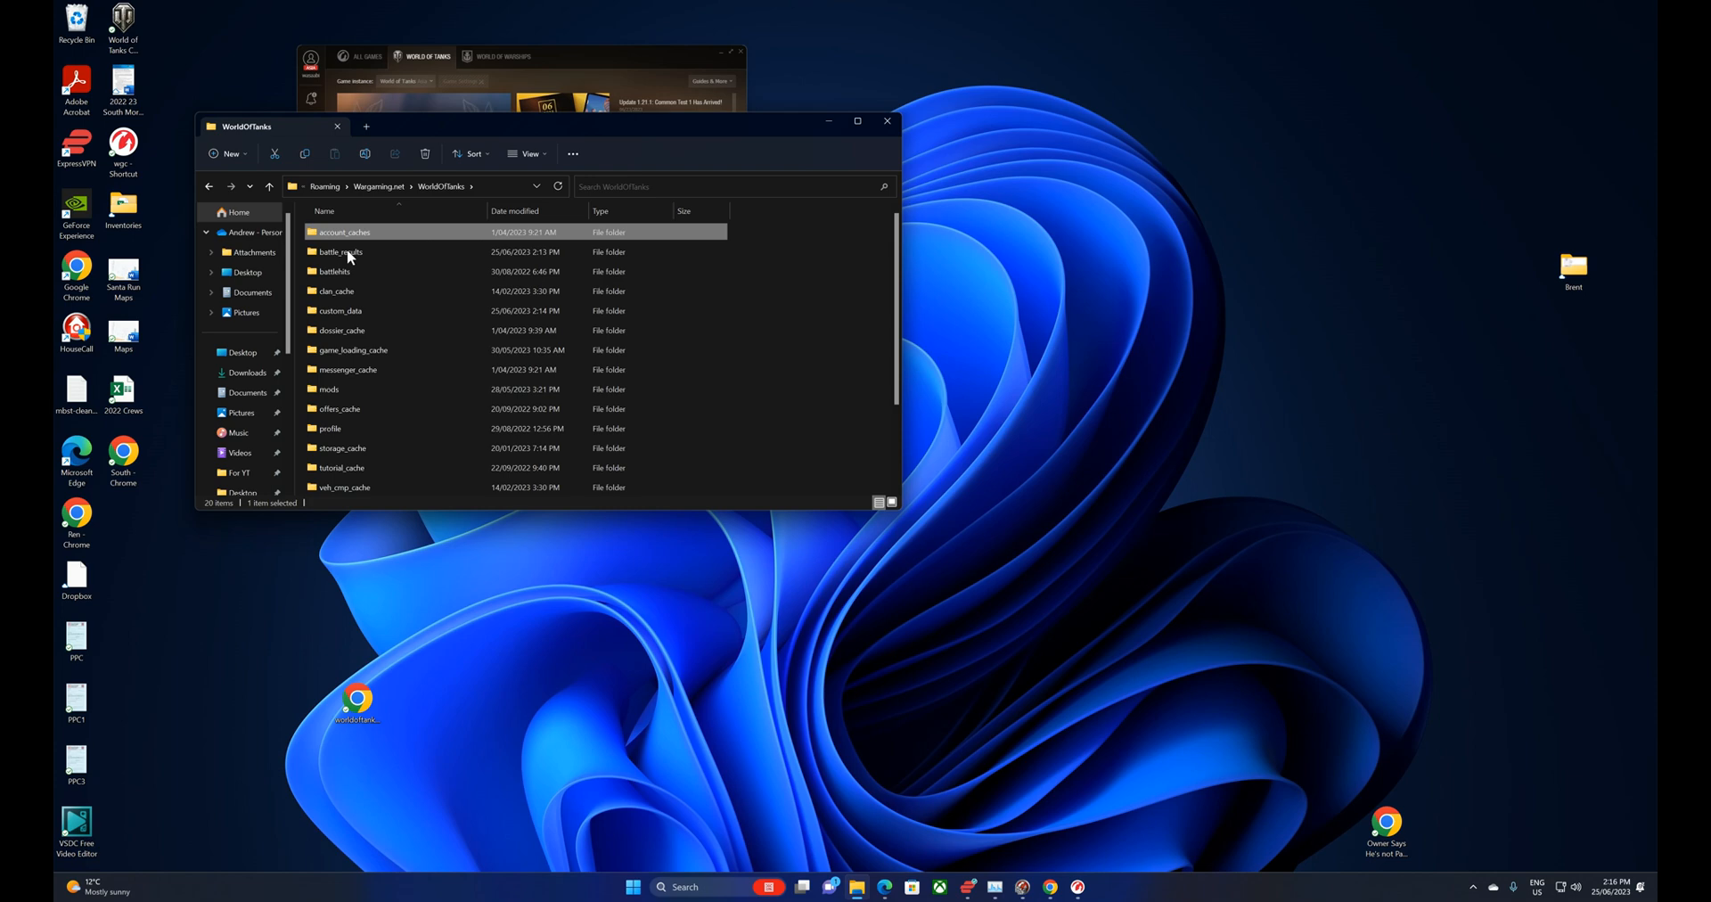
pyautogui.scroll(-3)
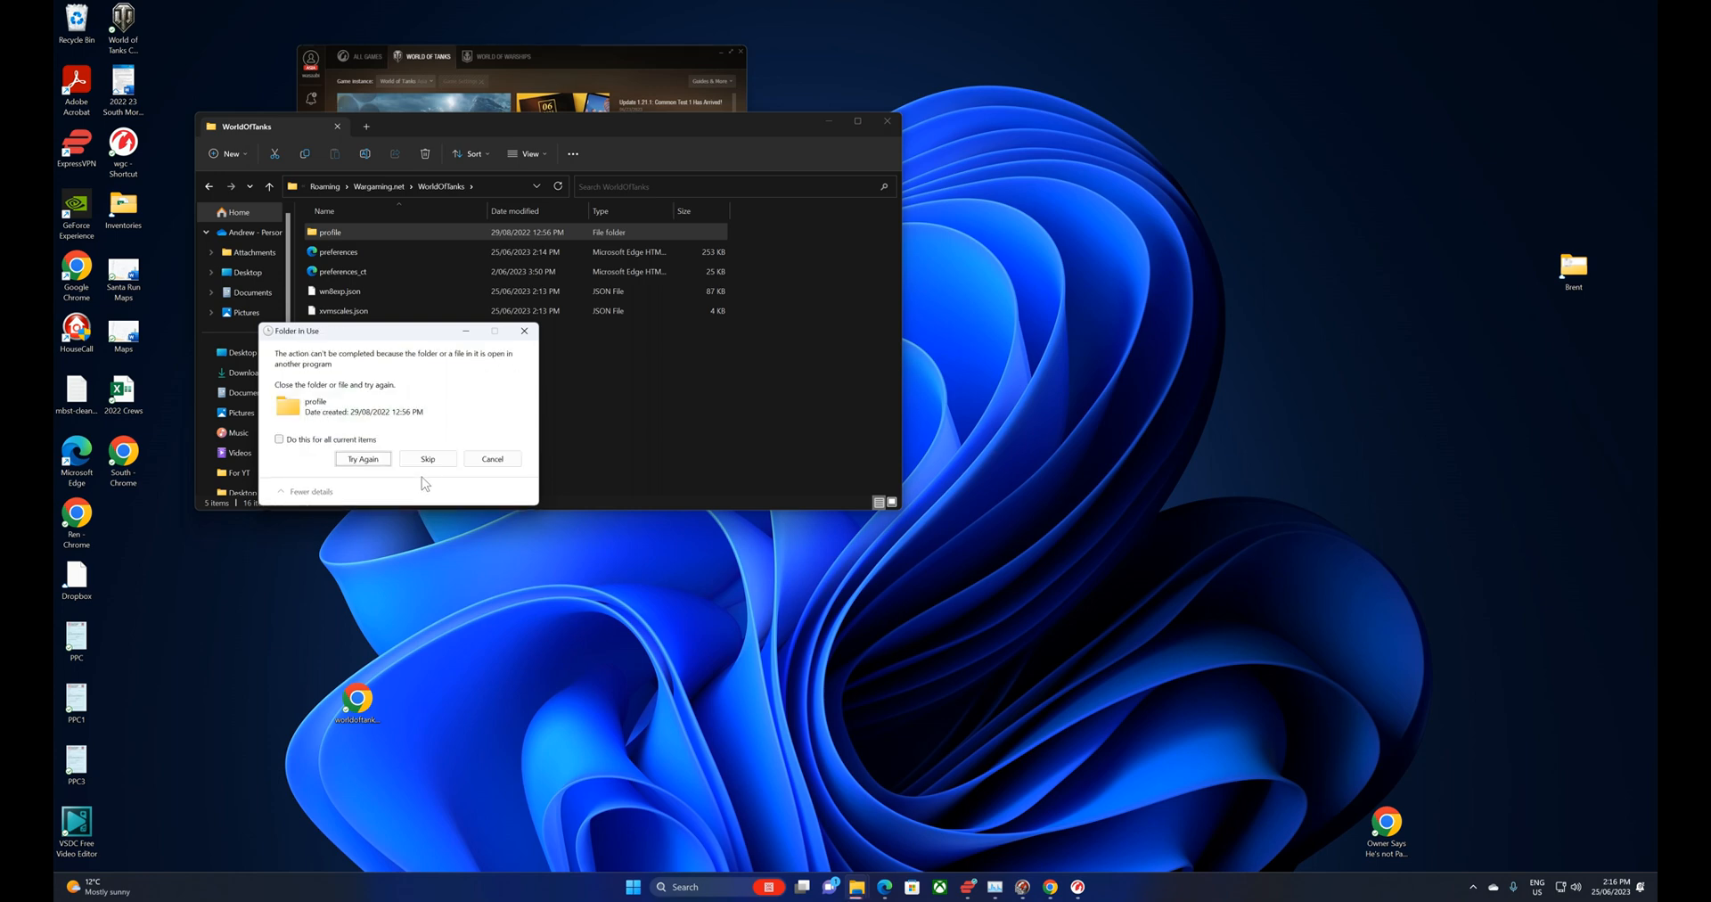
pyautogui.click(364, 460)
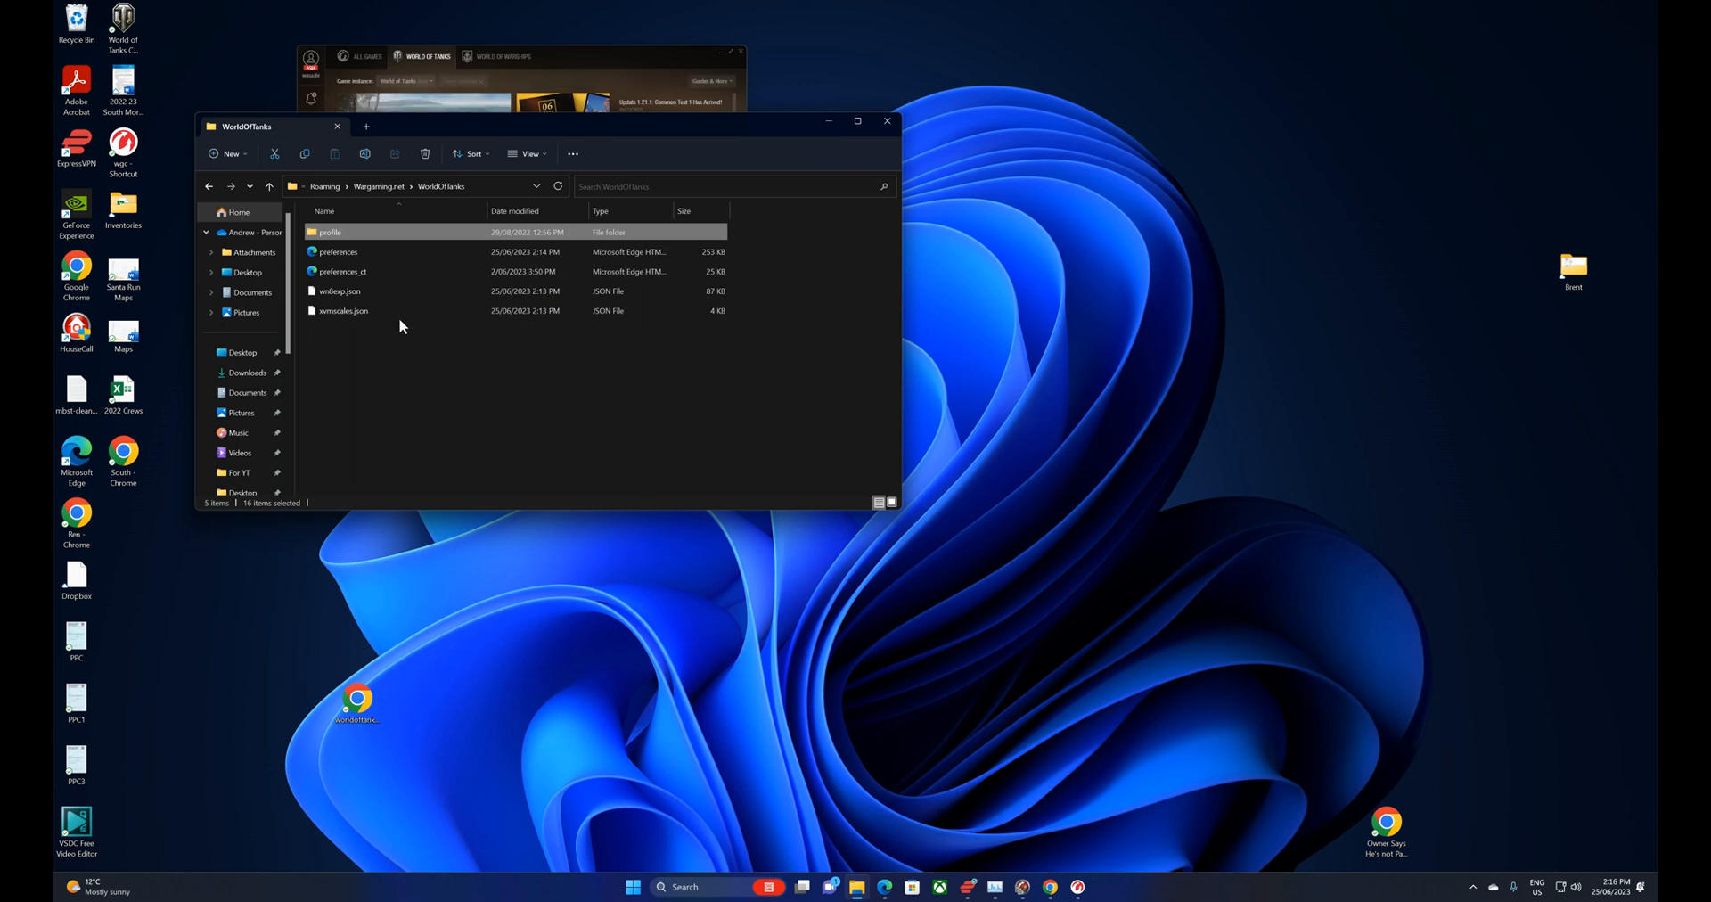
pyautogui.moveTo(506, 359)
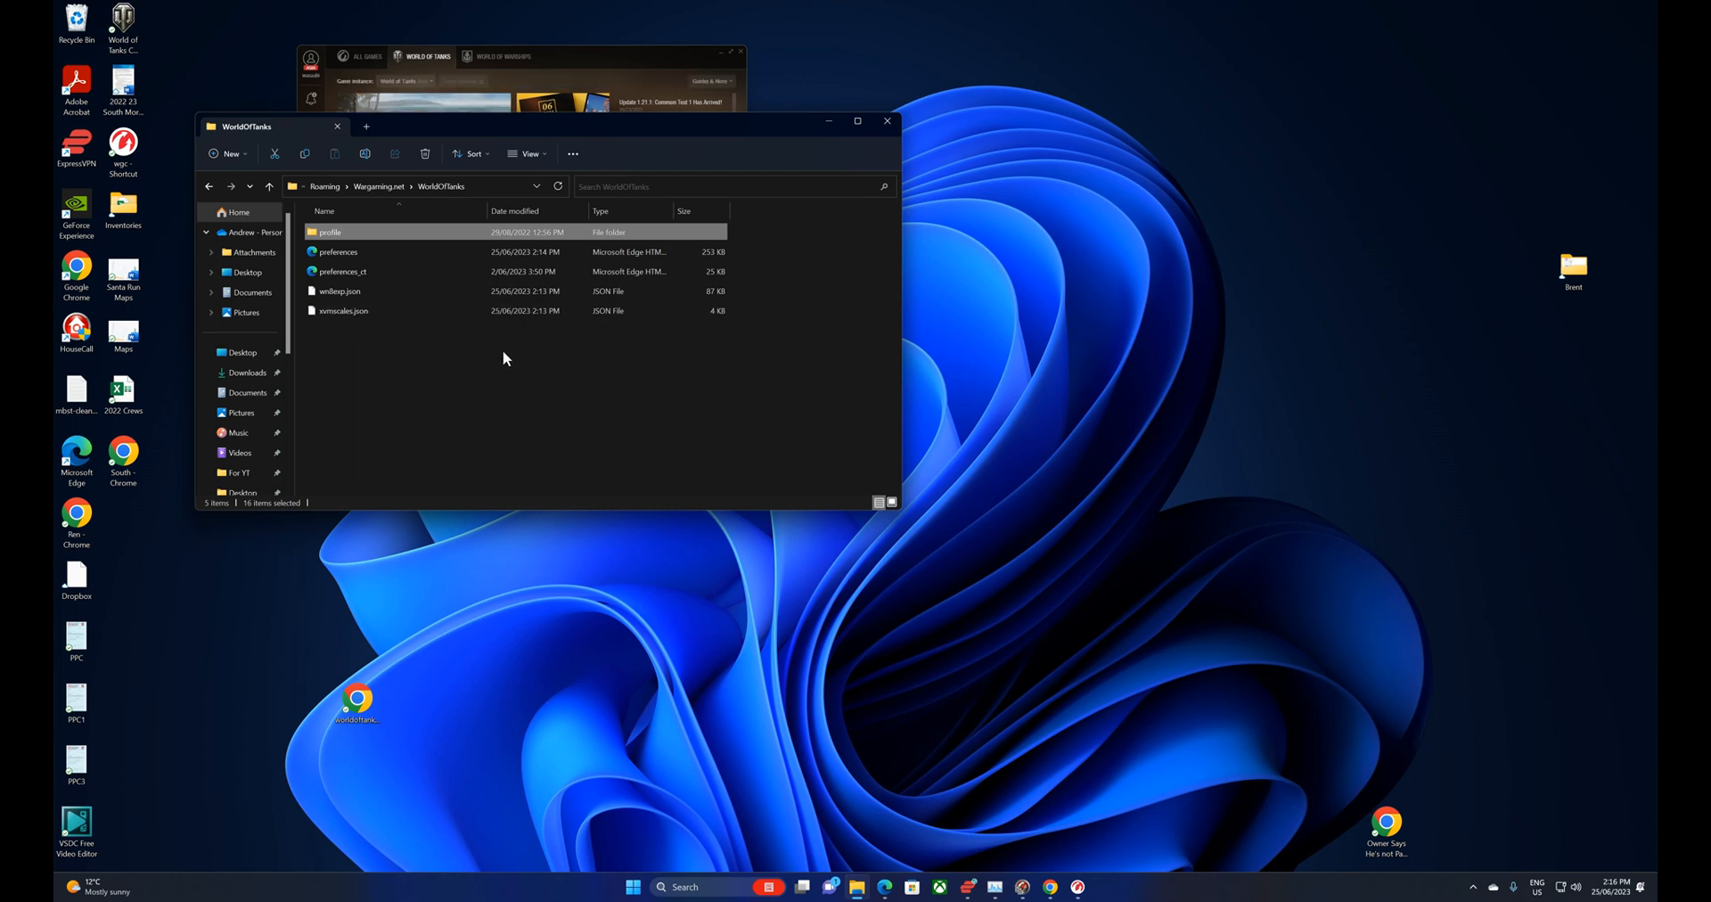